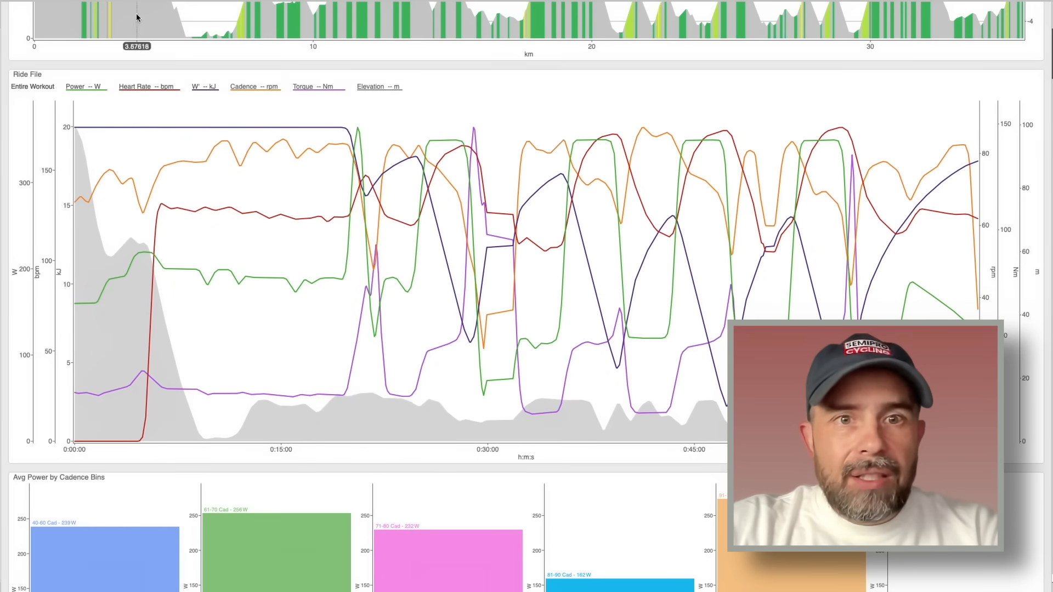
# Isolate the Power series in the Ride File chart legend, then restore all series.
pyautogui.click(75, 86)
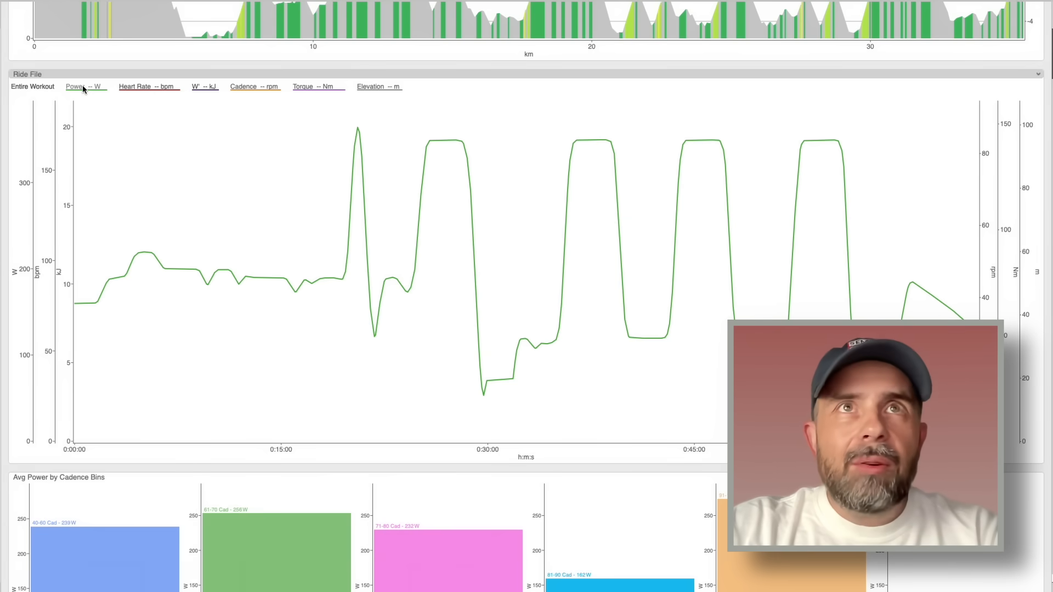
pyautogui.click(138, 87)
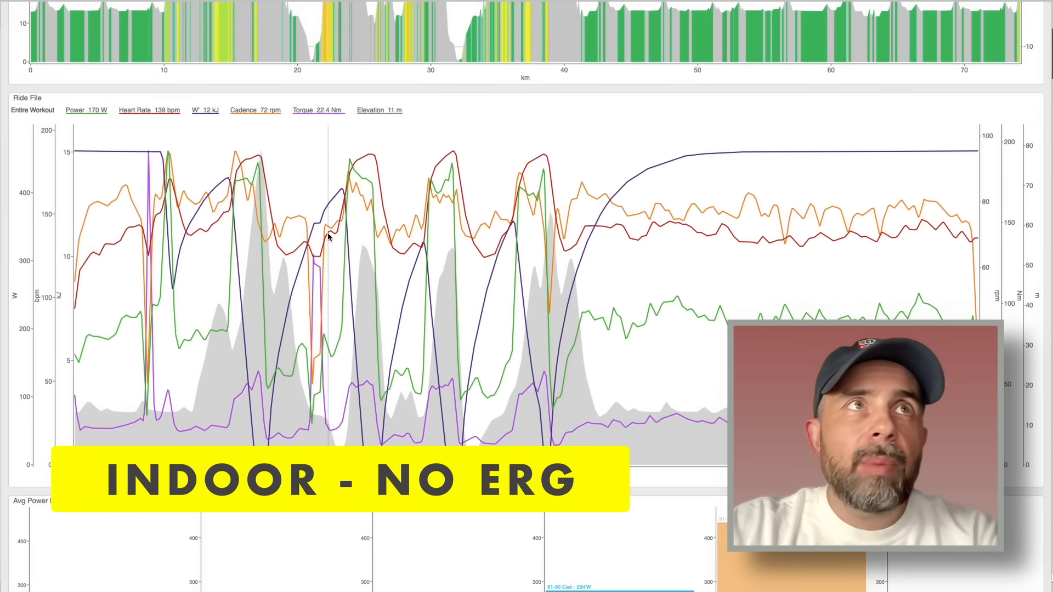
pyautogui.click(74, 110)
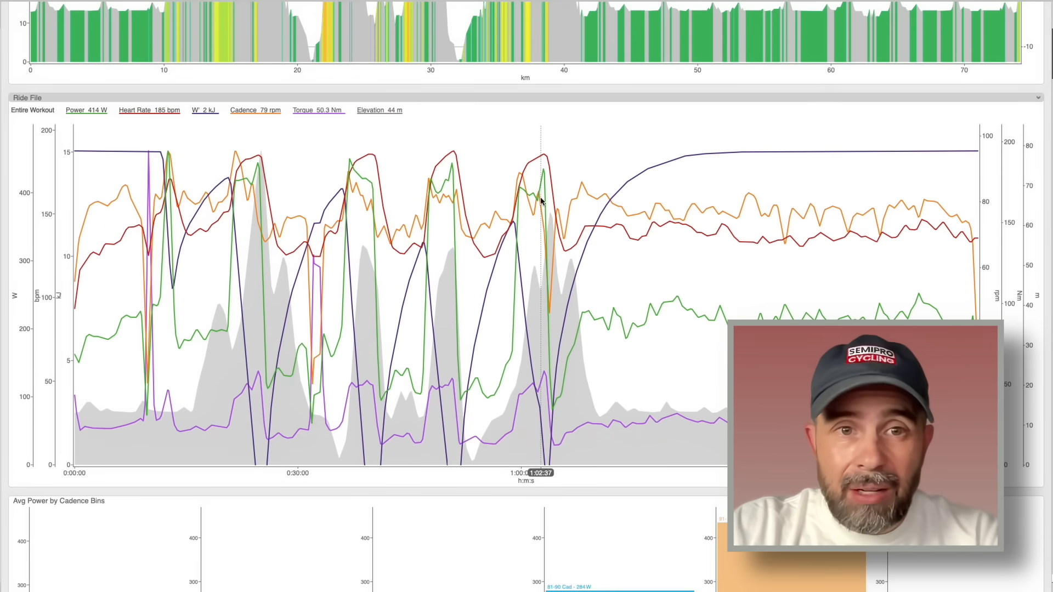
pyautogui.moveTo(507, 189)
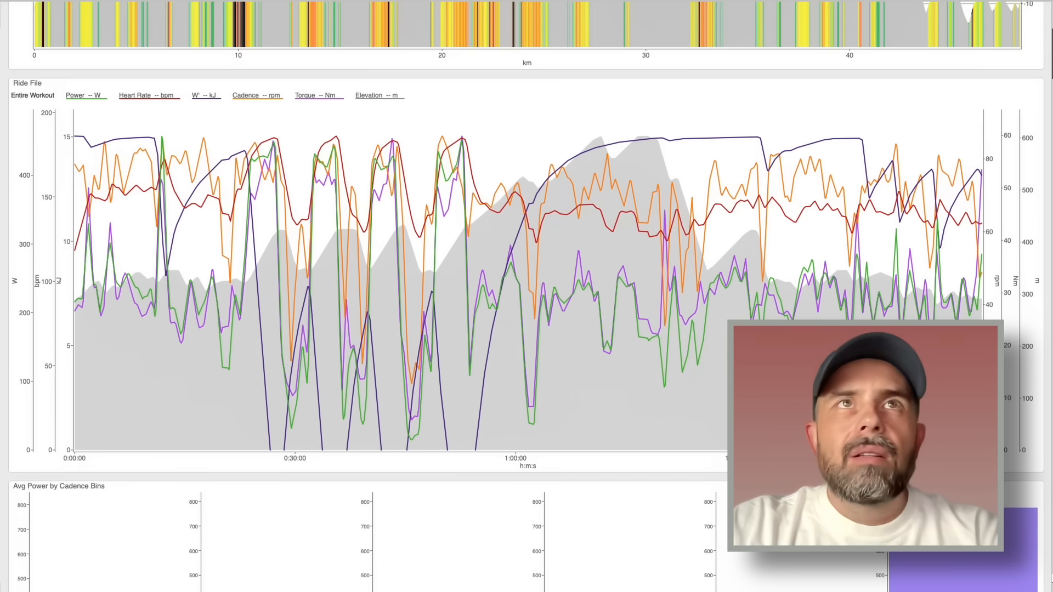
# Show only the Power line on the outdoor ride's Ride File chart.
pyautogui.click(85, 95)
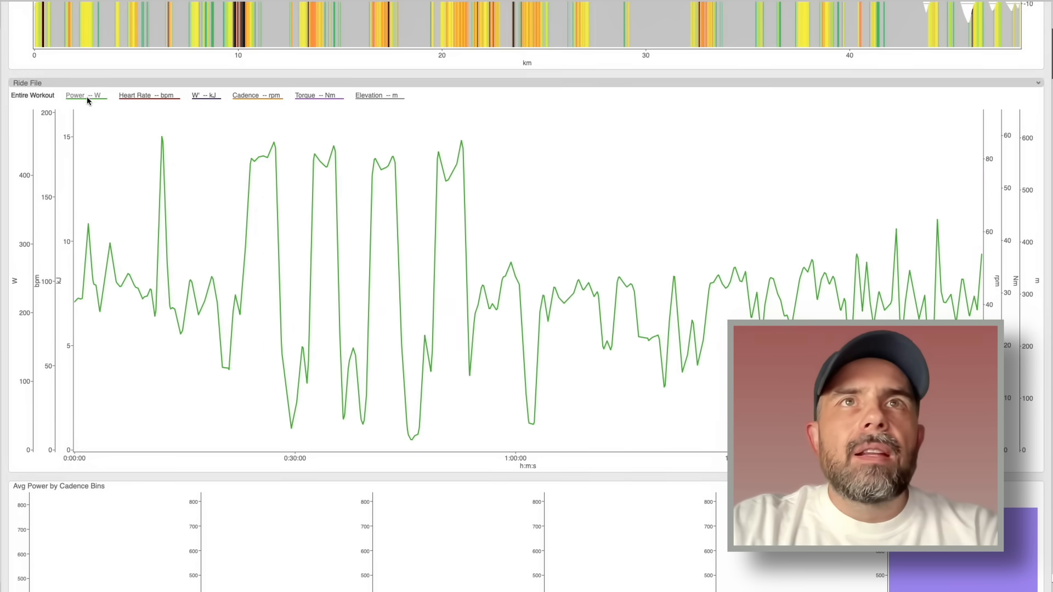